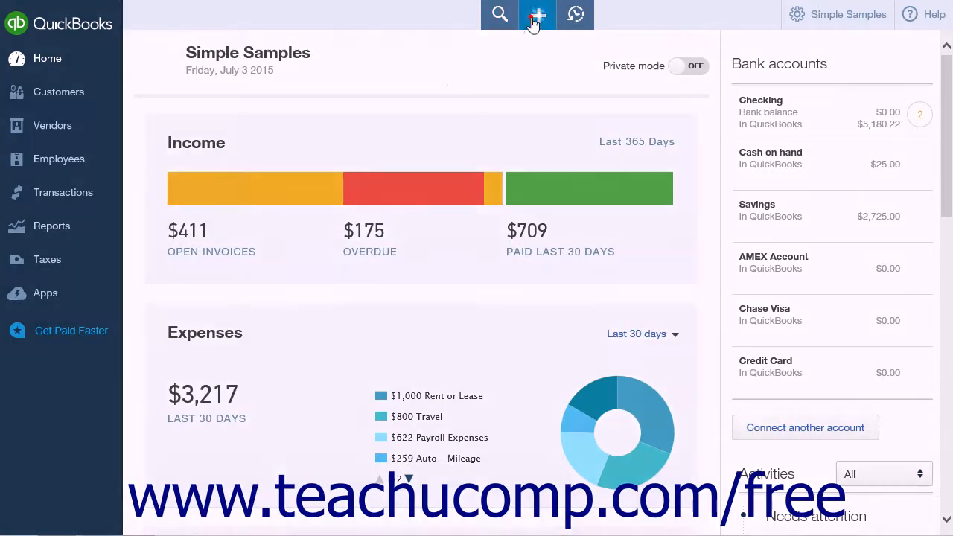
Step: Create a new Journal Entry from the + Create menu
{"action": "left_click", "coordinate": [537, 15]}
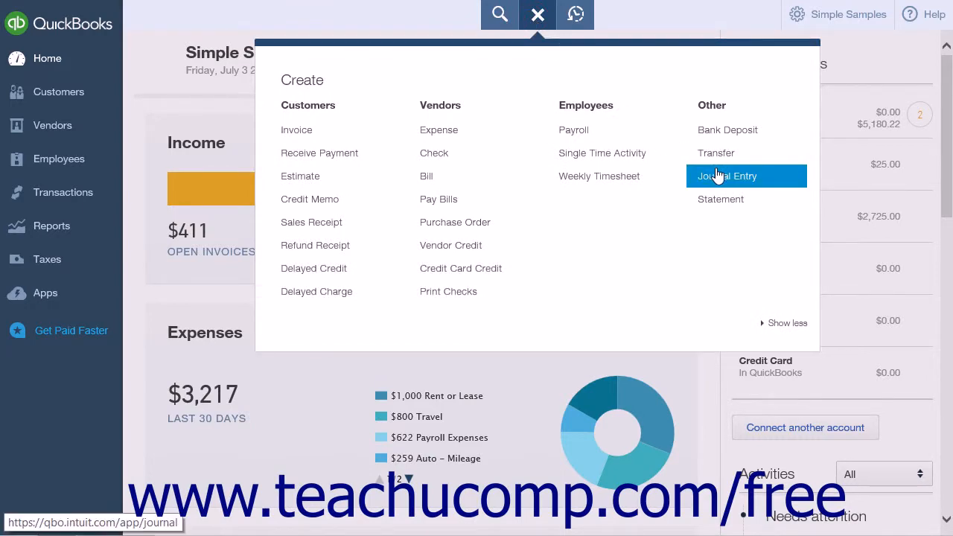
{"action": "left_click", "coordinate": [726, 175]}
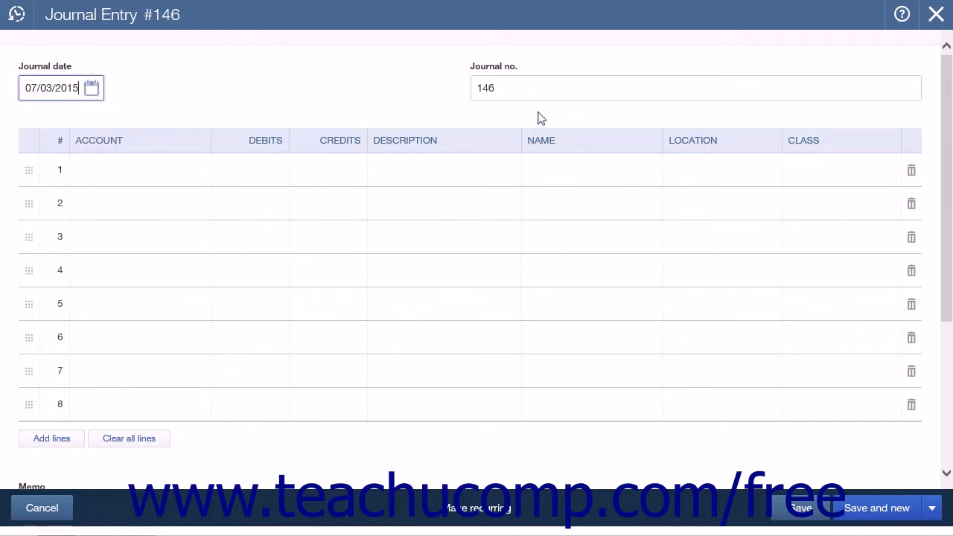
Step: Confirm journal number 146 and activate row 1 of the entry grid
{"action": "left_click", "coordinate": [693, 86]}
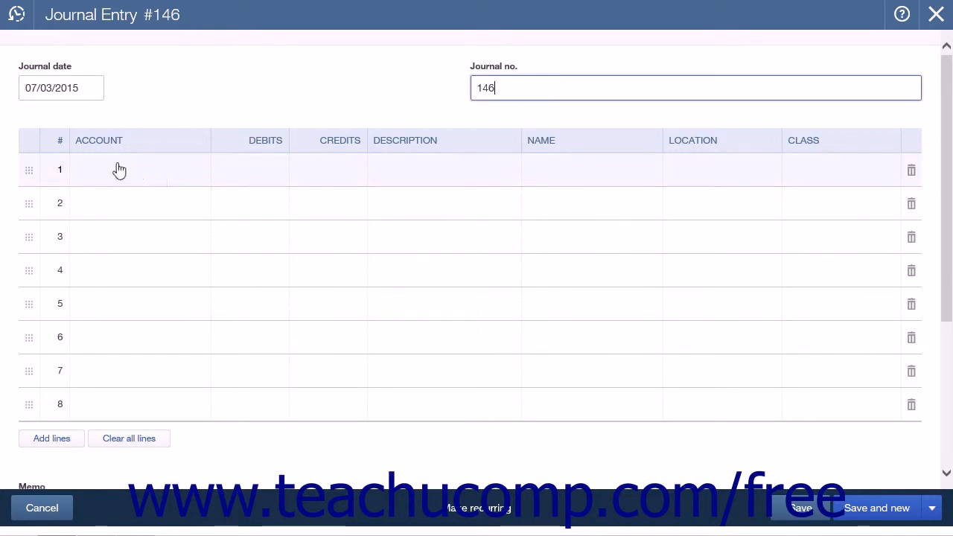
{"action": "left_click", "coordinate": [120, 170]}
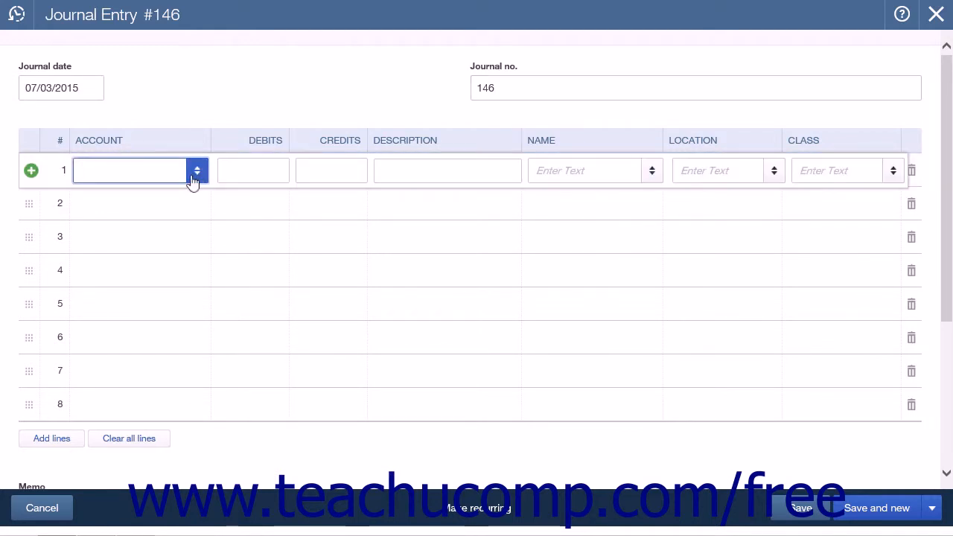
Step: Enter row 1 as Meals and Entertainment, debit 20.00, description 'pizza party'
{"action": "left_click", "coordinate": [196, 170]}
{"action": "type", "text": "pizza party"}
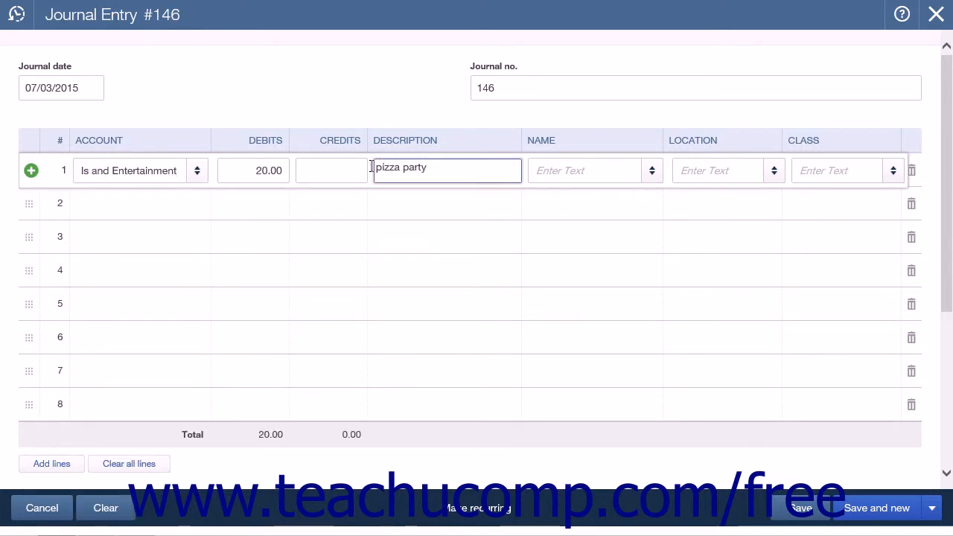
{"action": "left_click", "coordinate": [253, 170]}
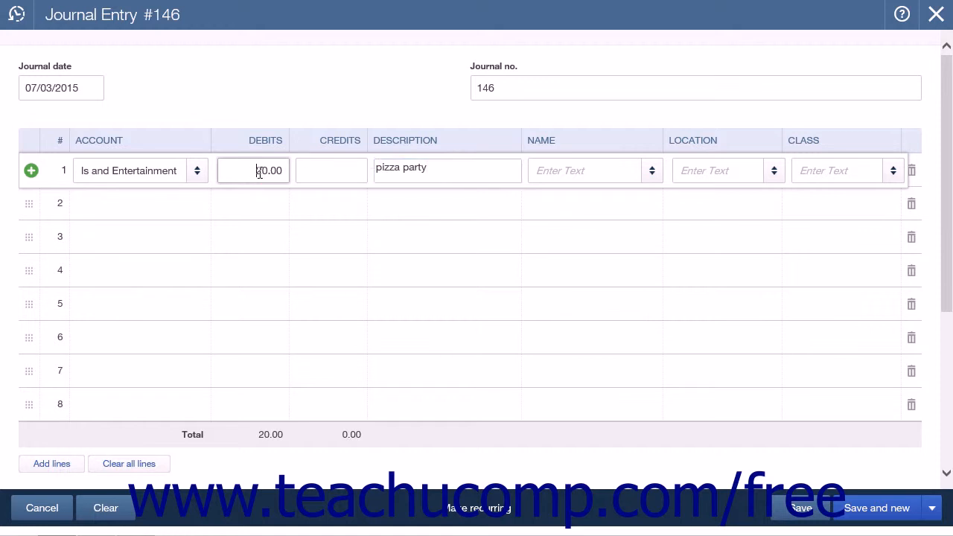
{"action": "left_click", "coordinate": [446, 169]}
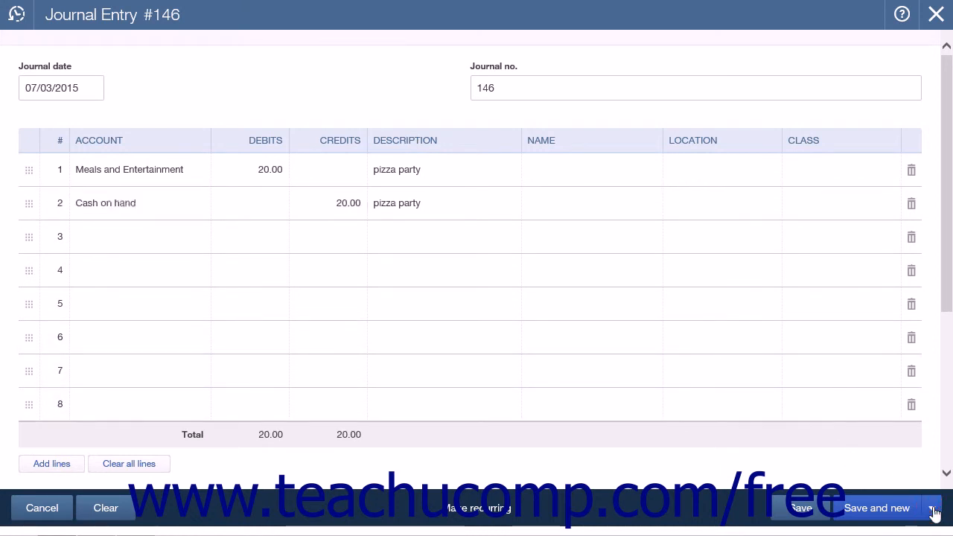
Step: Show the Save and new dropdown to choose Save and close for entry 146
{"action": "left_click", "coordinate": [932, 507]}
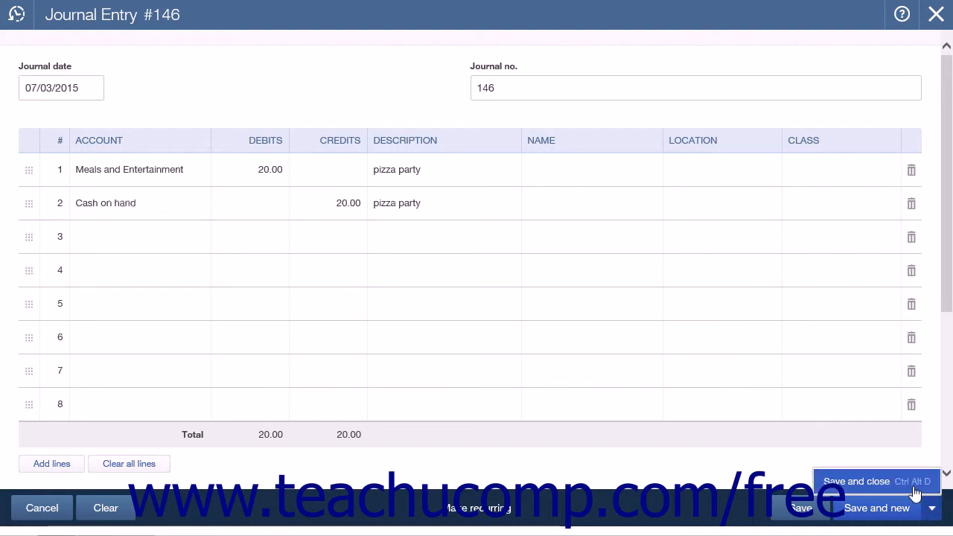